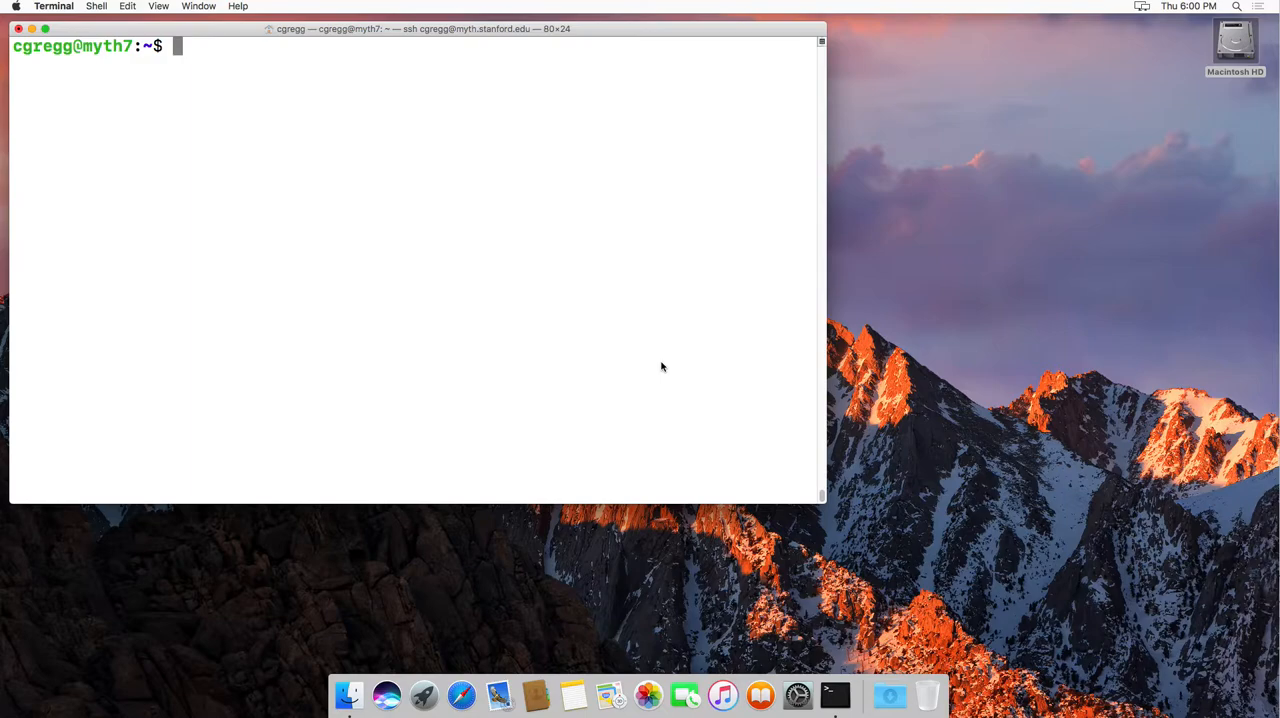
Run history to list the numbered past commands up to entry 5004
{"action": "type", "text": "history"}
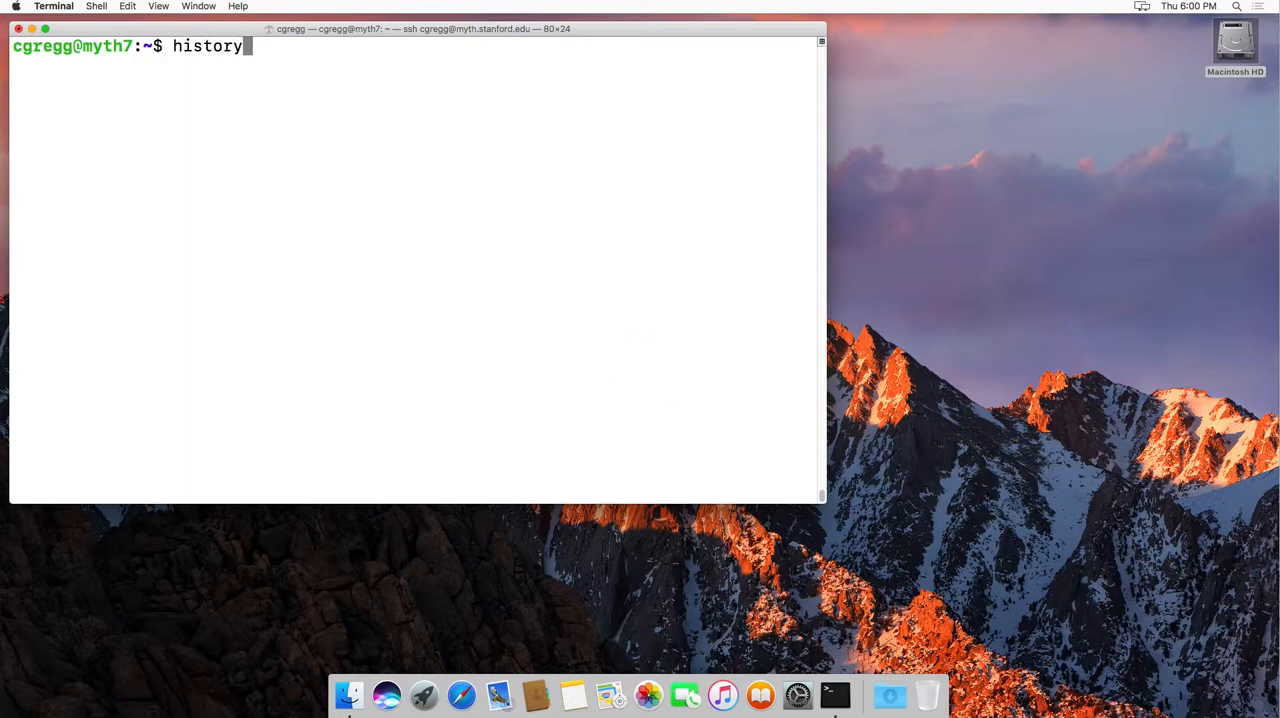
{"action": "key", "text": "Return"}
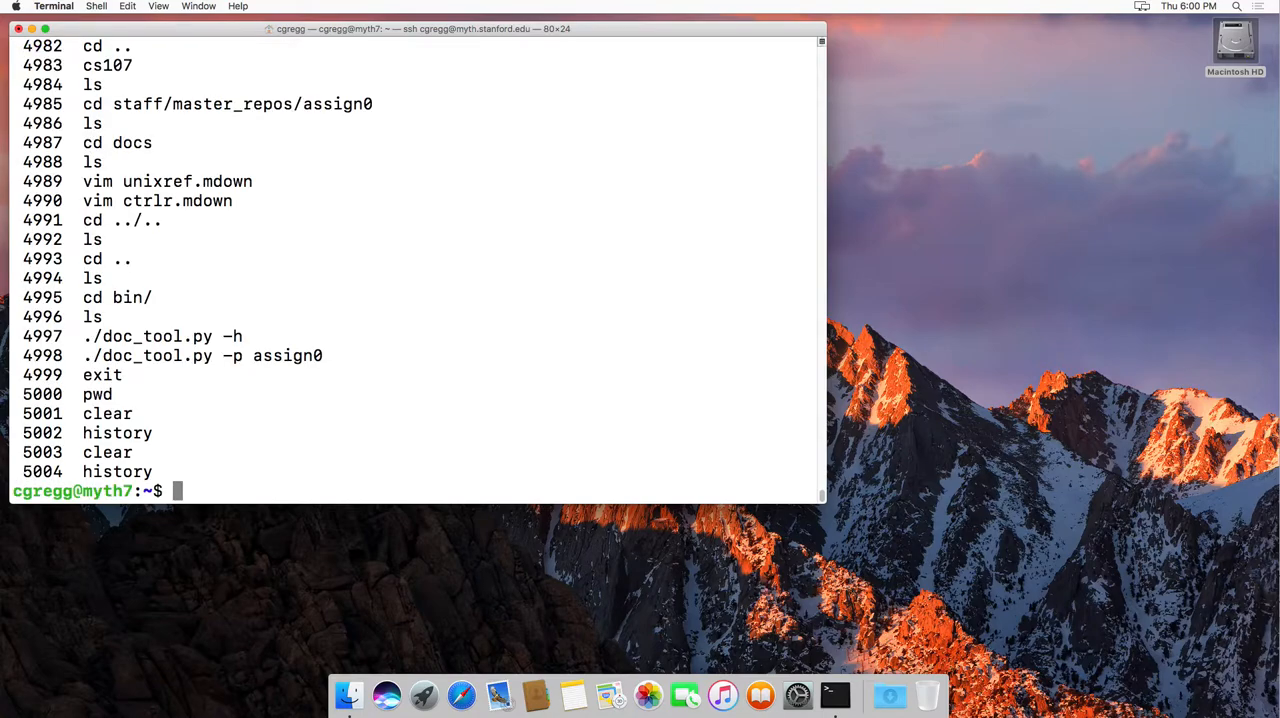
{"action": "mouse_move", "coordinate": [341, 349]}
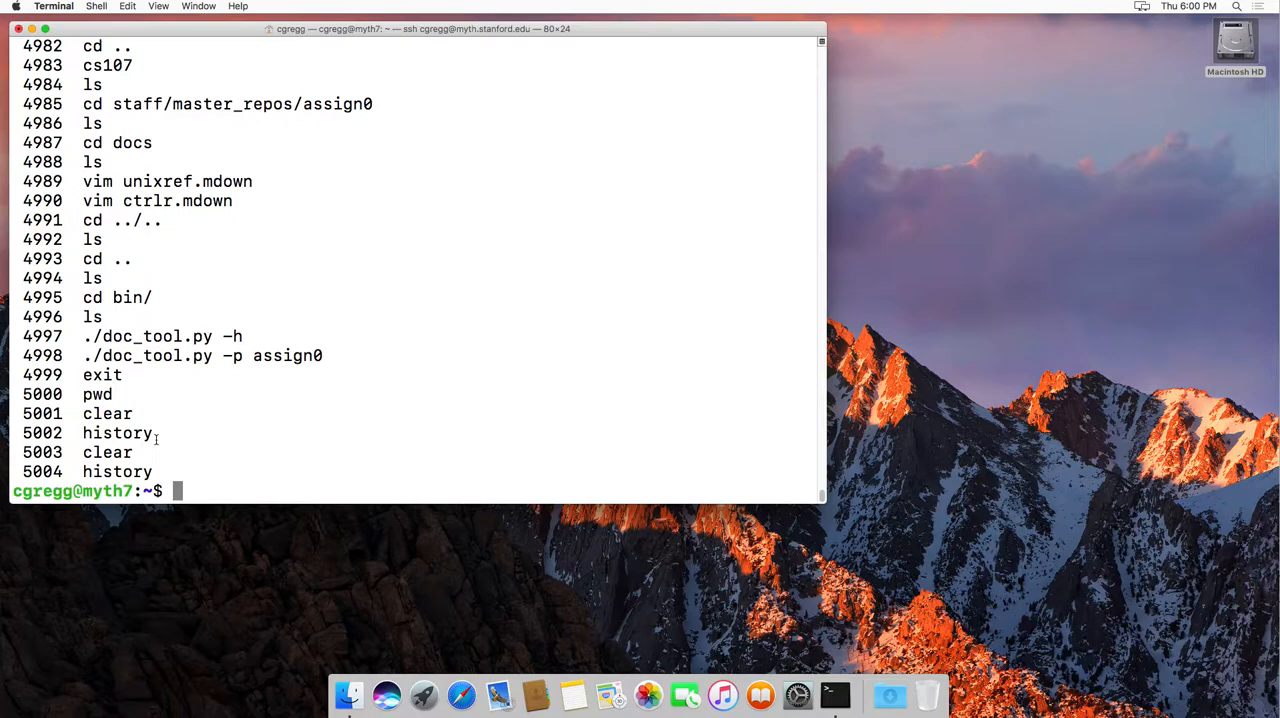
{"action": "mouse_move", "coordinate": [274, 448]}
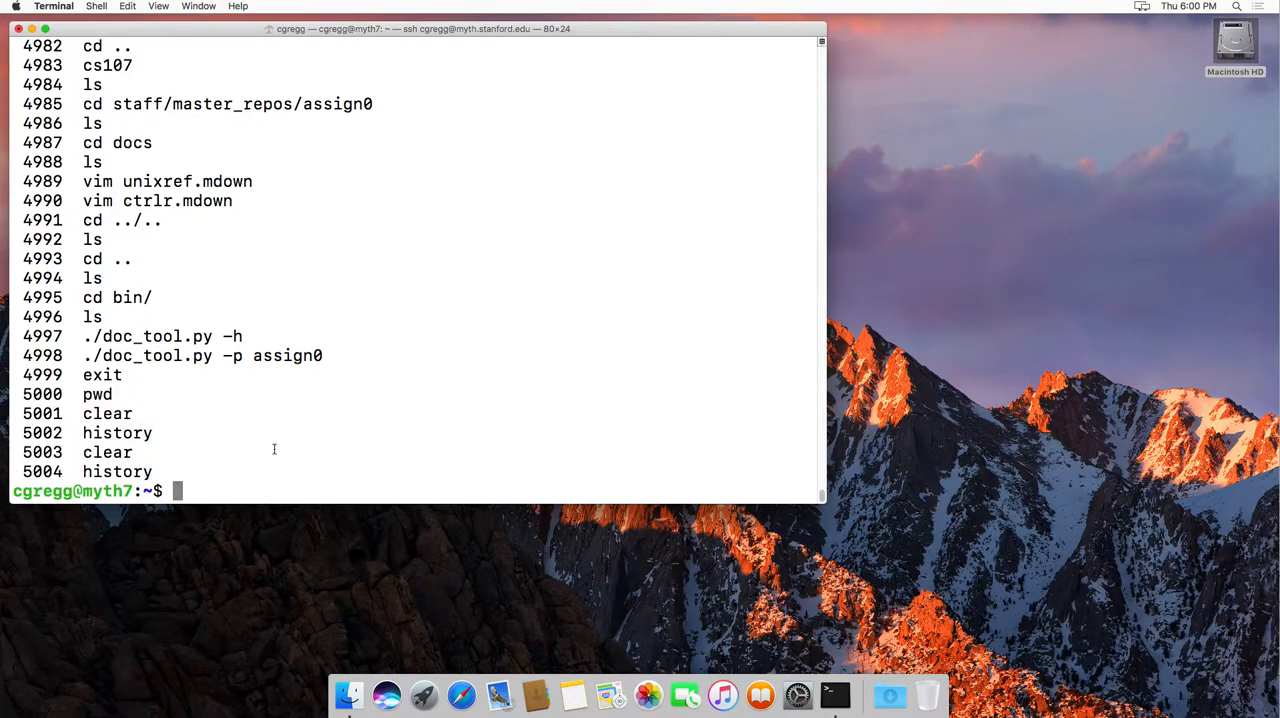
{"action": "type", "text": "history"}
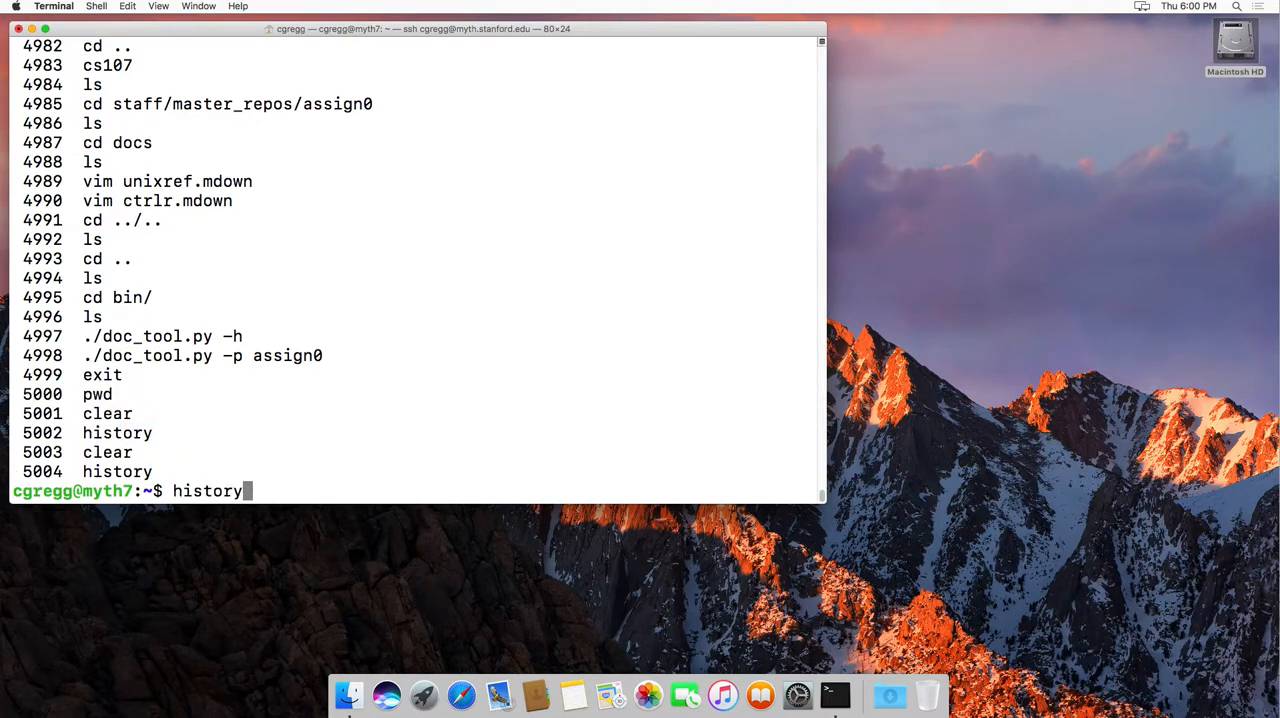
{"action": "type", "text": "clear"}
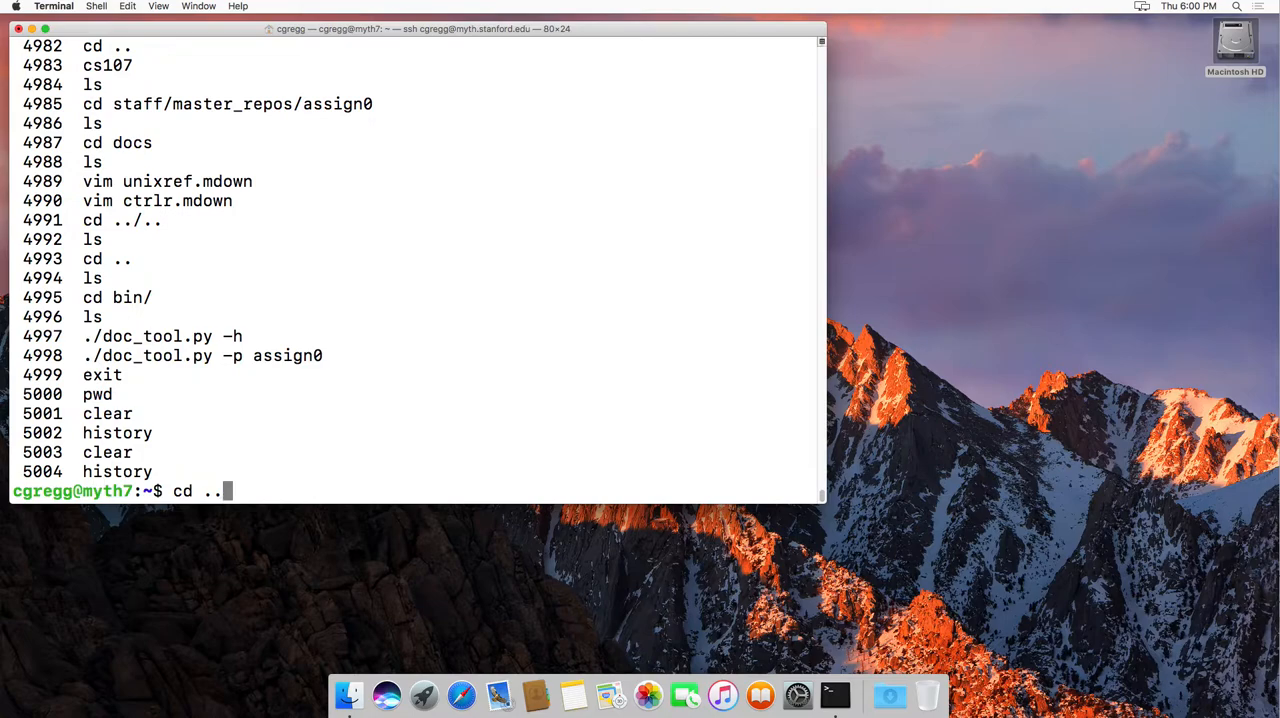
{"action": "type", "text": "ls"}
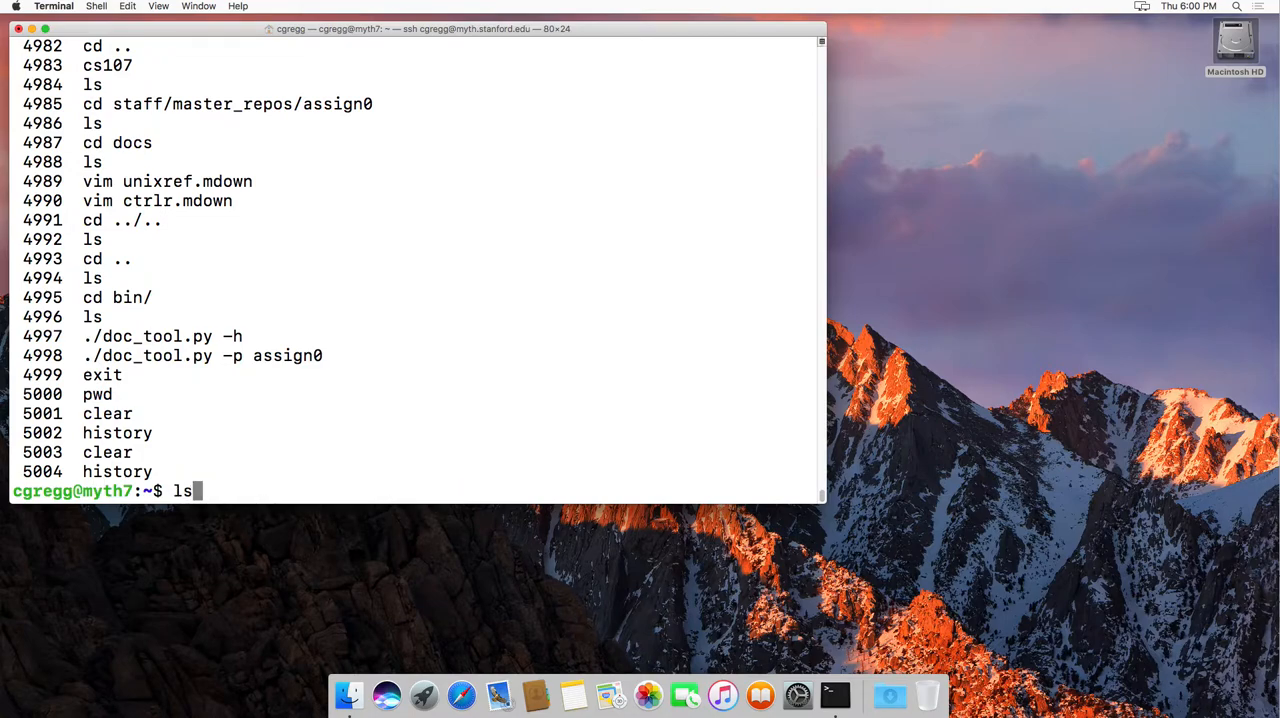
{"action": "type", "text": "cd bin/"}
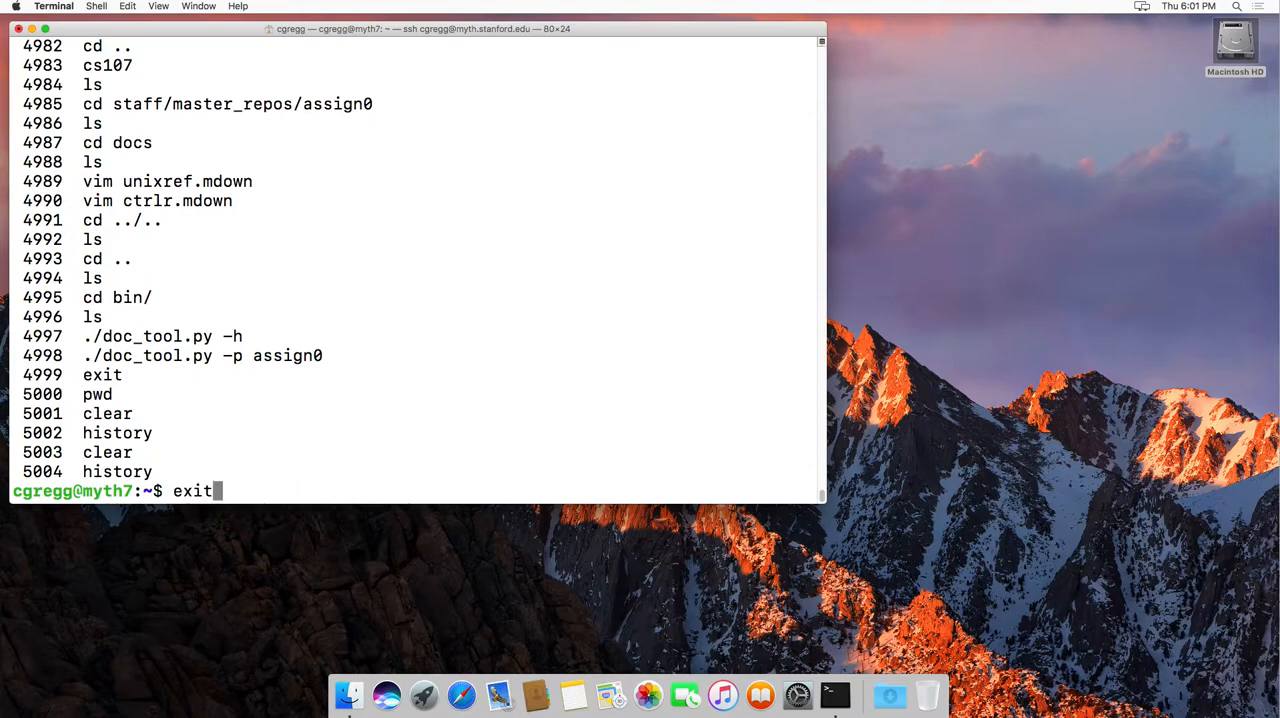
{"action": "key", "text": "ctrl+u"}
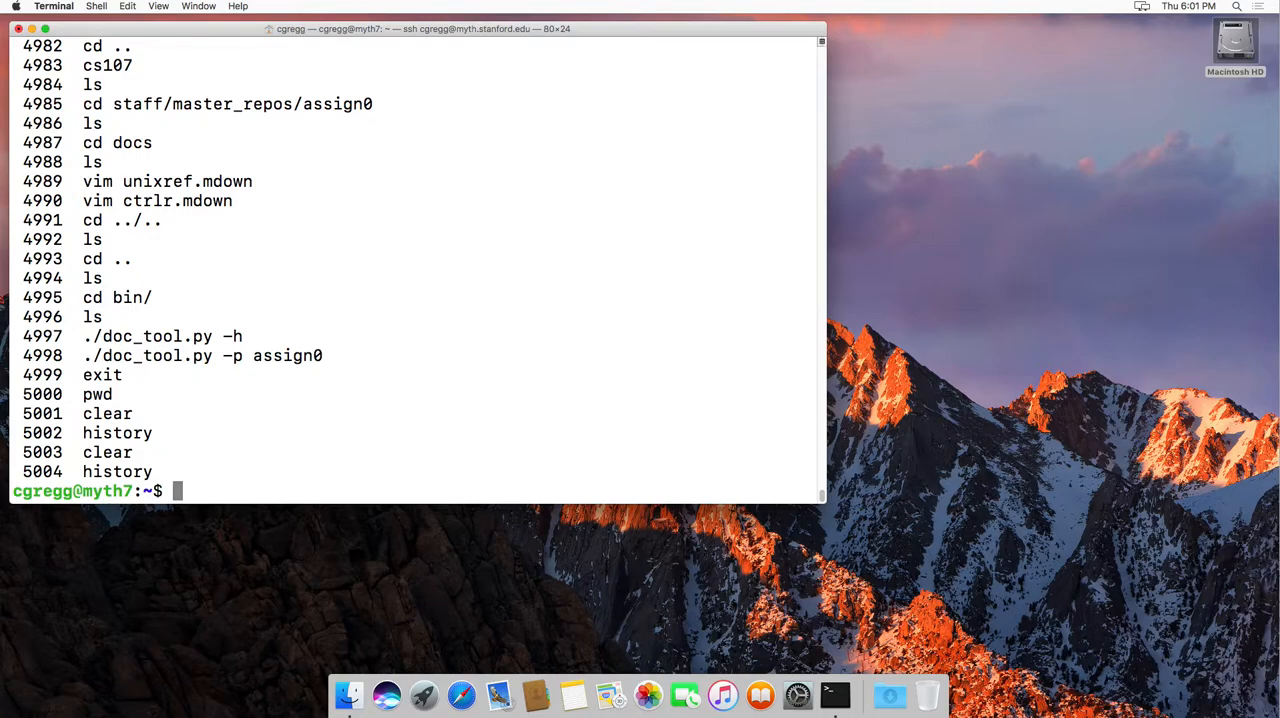
Enter a bare '!', then rerun the latest clear command with !c
{"action": "type", "text": "!"}
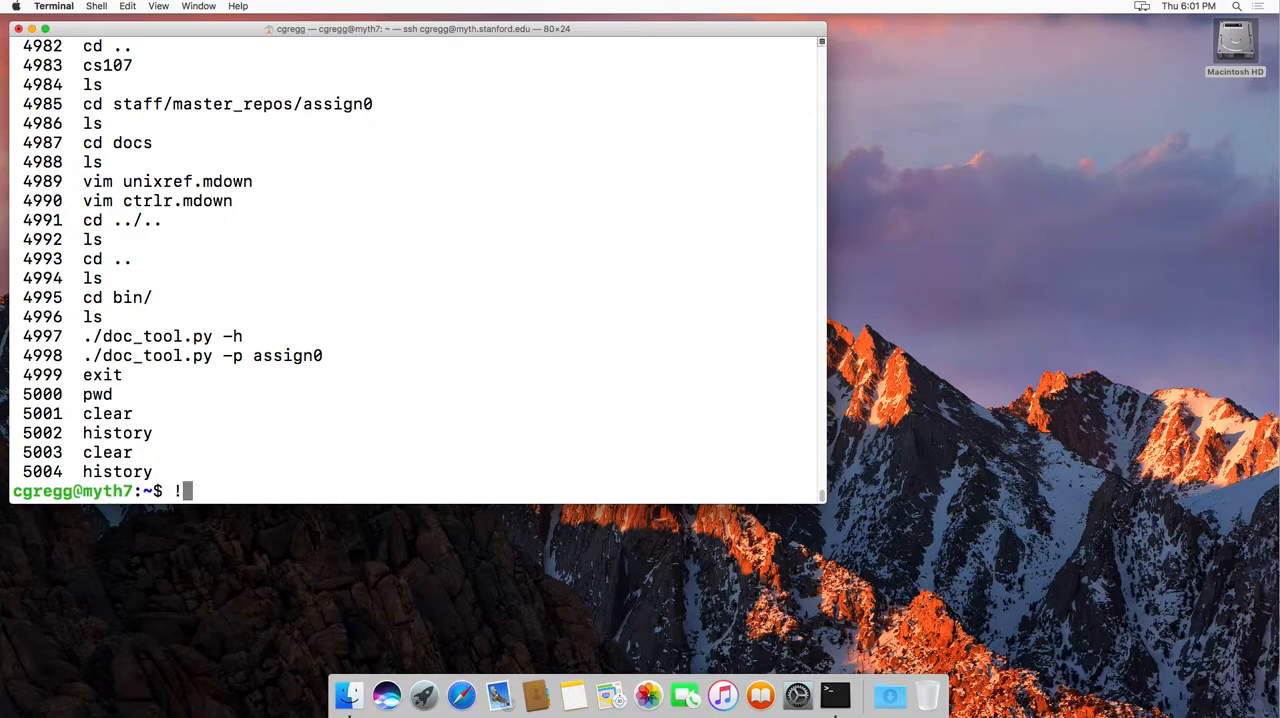
{"action": "key", "text": "Return"}
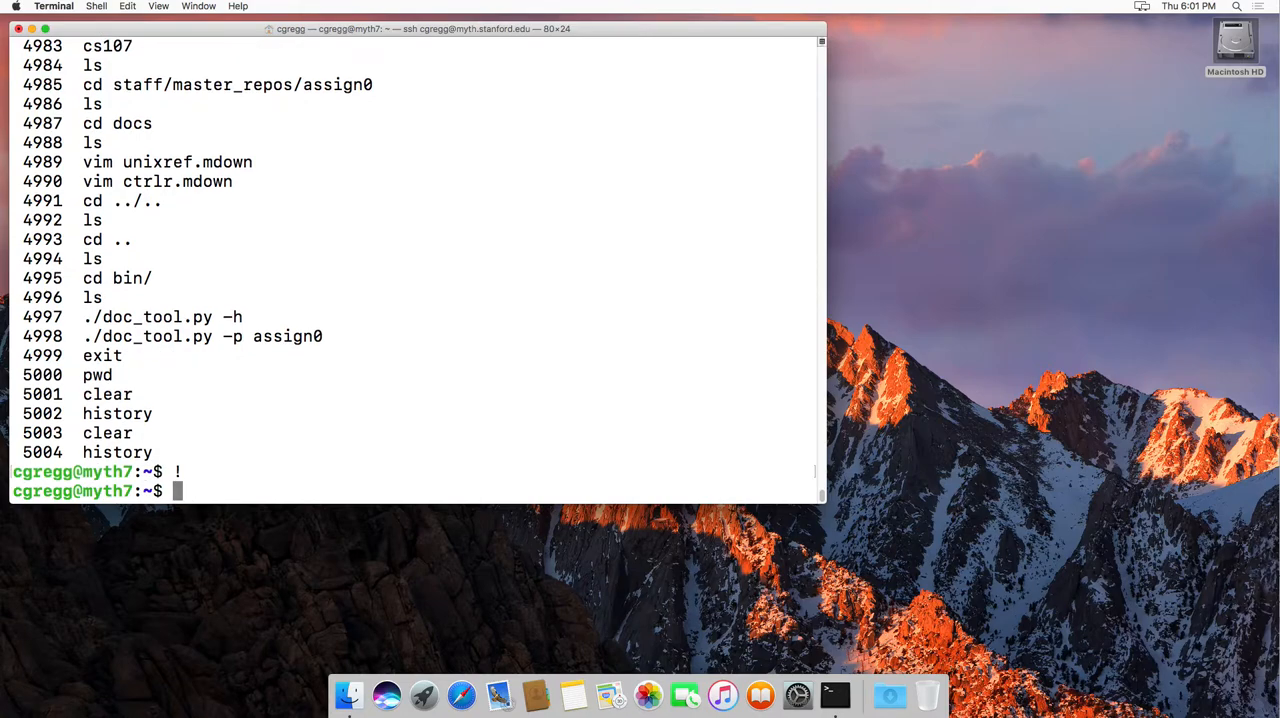
{"action": "type", "text": "!"}
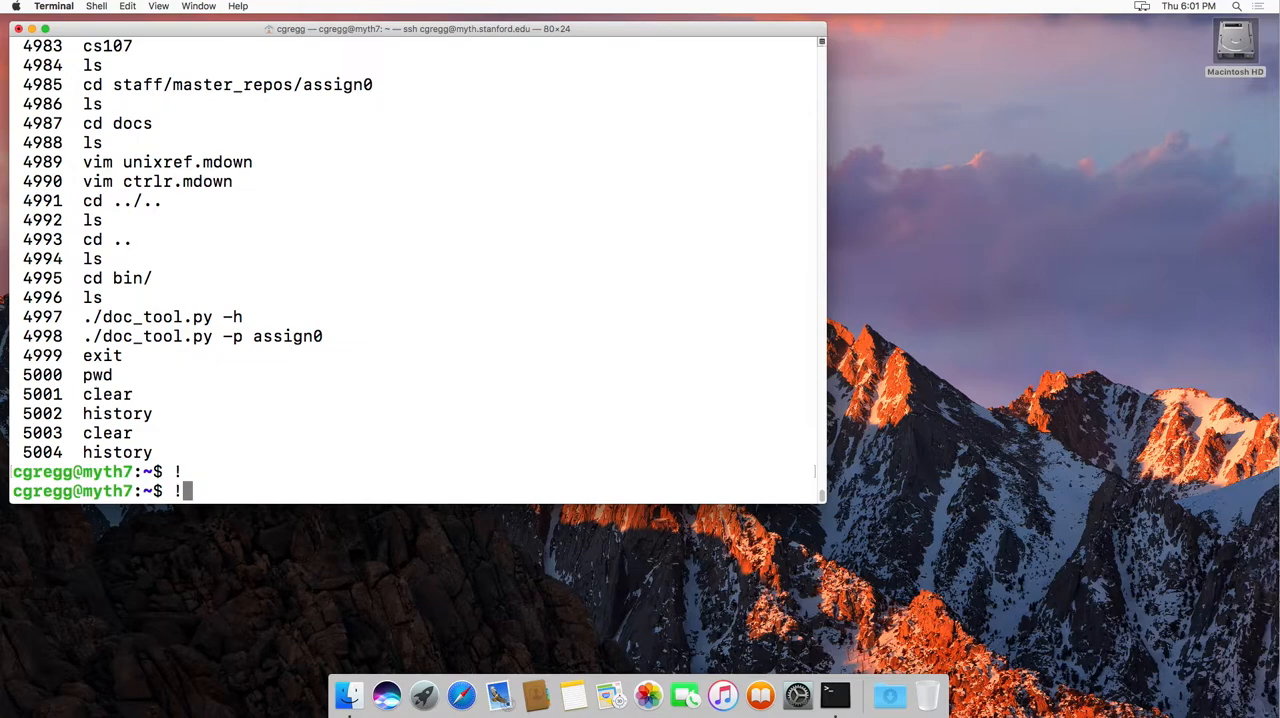
{"action": "type", "text": "c"}
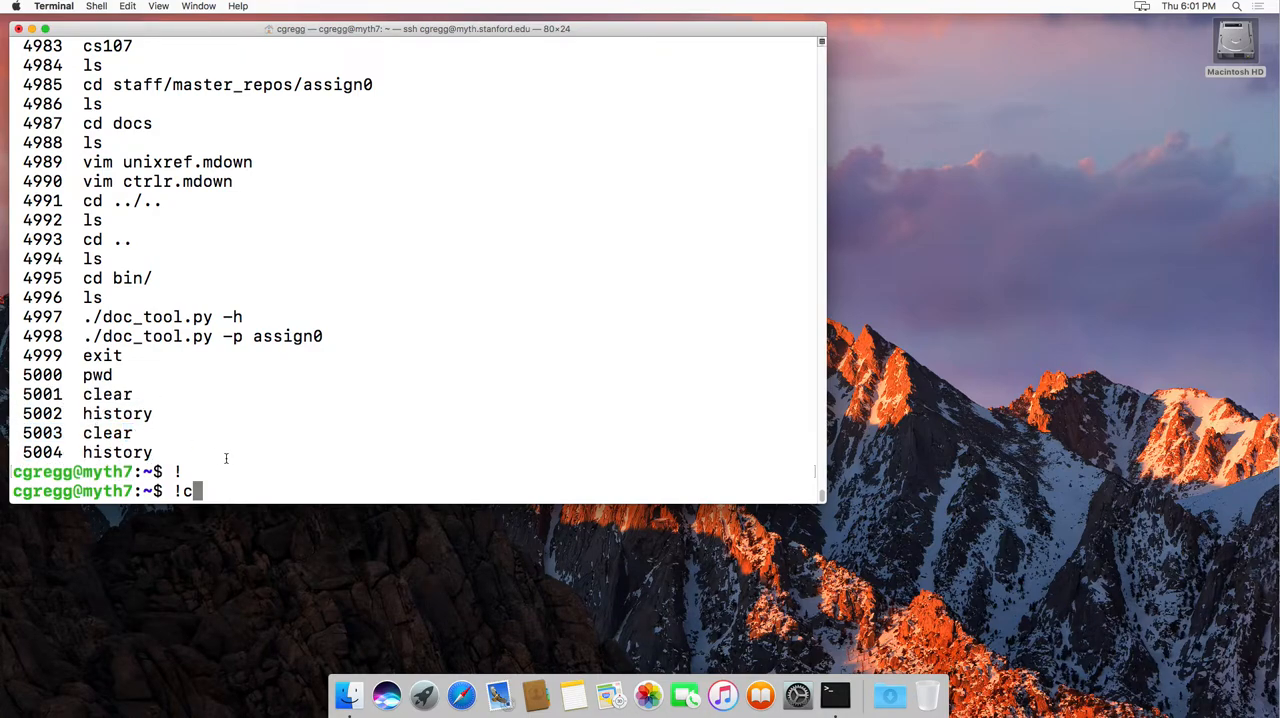
{"action": "key", "text": "Return"}
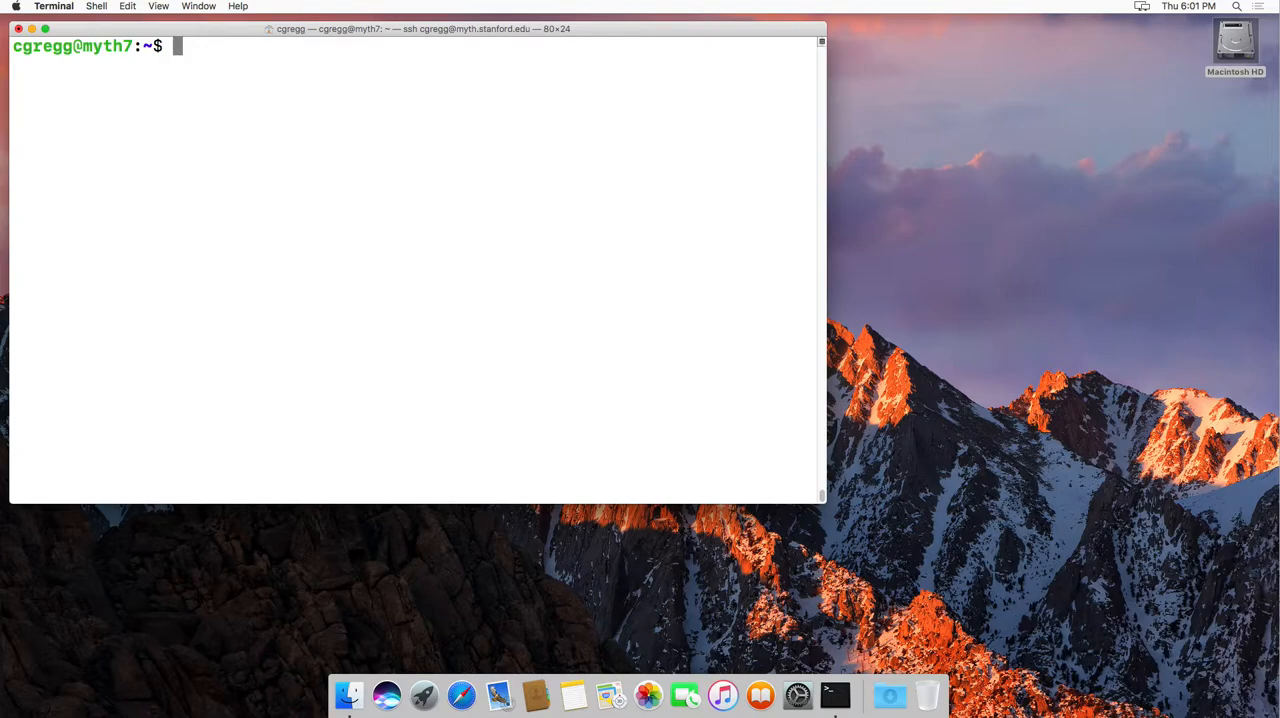
List history, select the pwd entry, and rerun pwd with !p to print the home path
{"action": "type", "text": "history"}
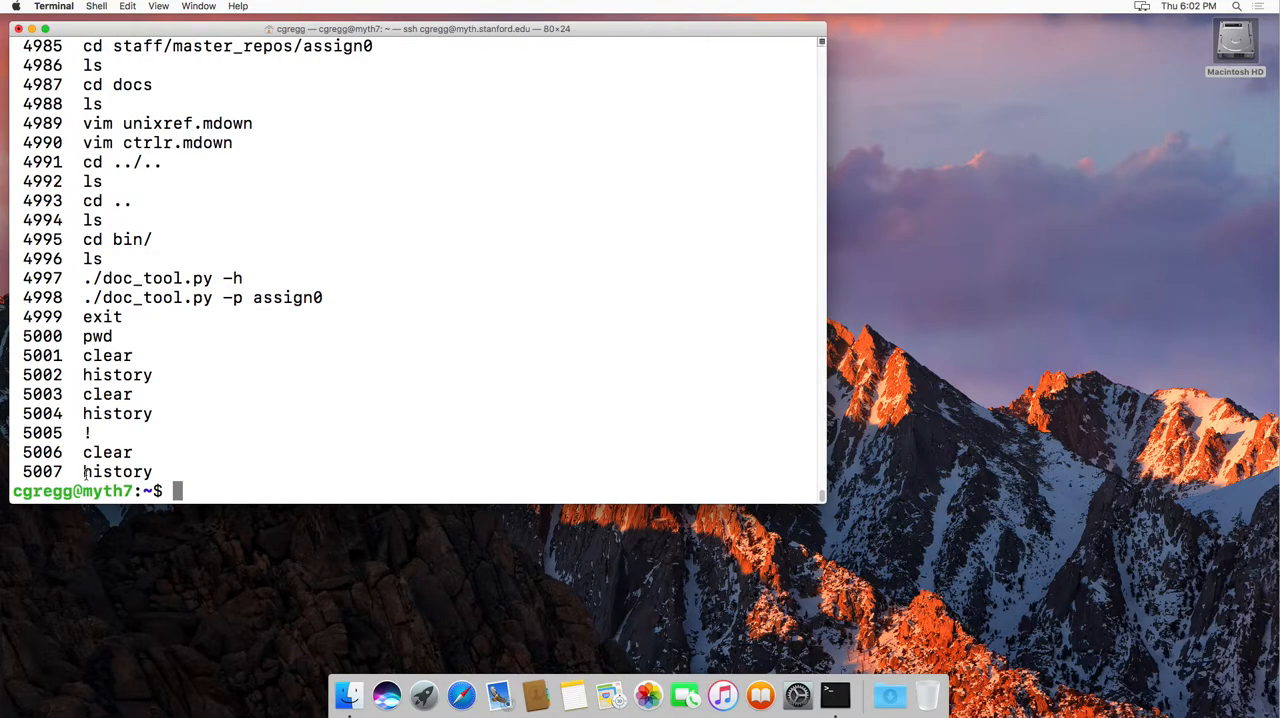
{"action": "double_click", "coordinate": [97, 336]}
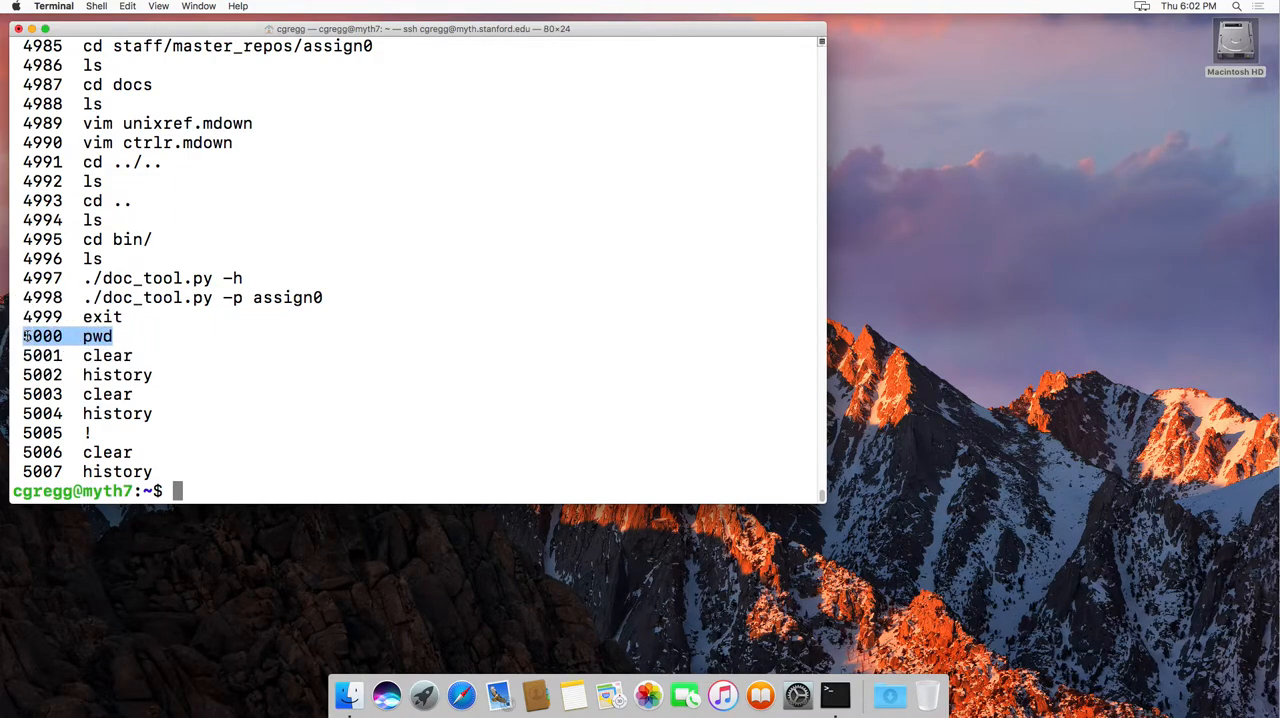
{"action": "type", "text": "!p"}
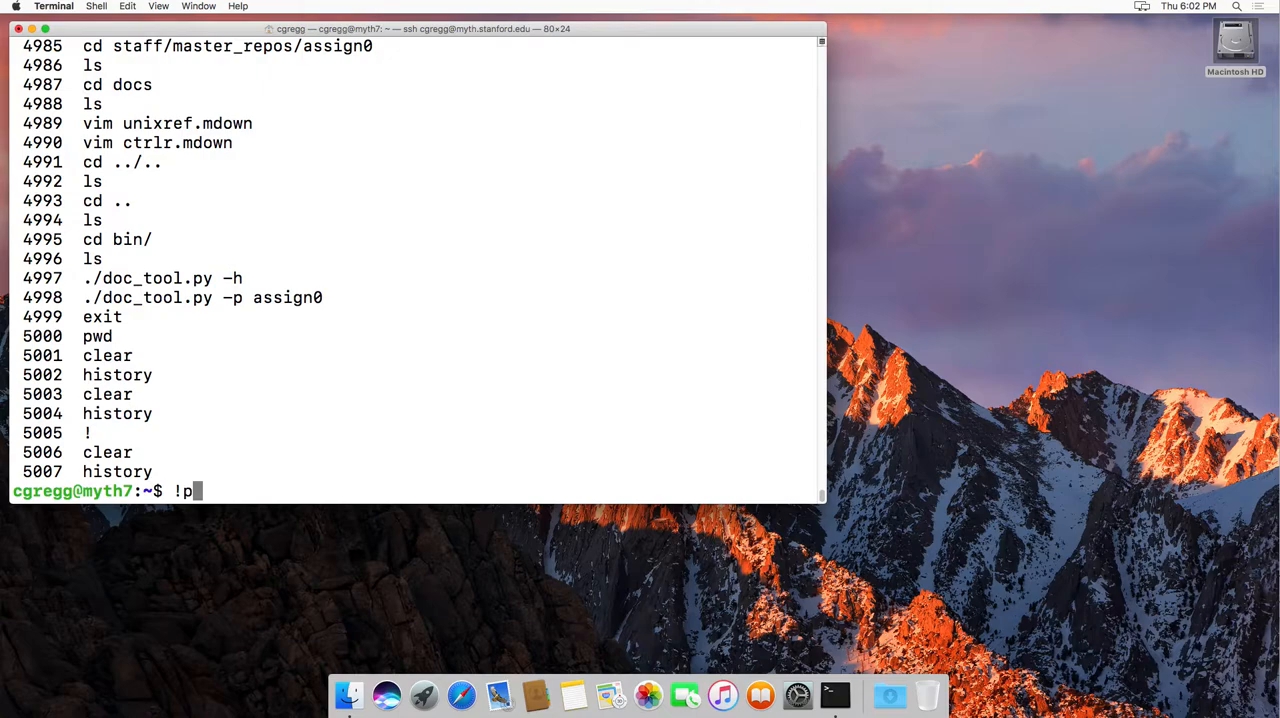
{"action": "key", "text": "Return"}
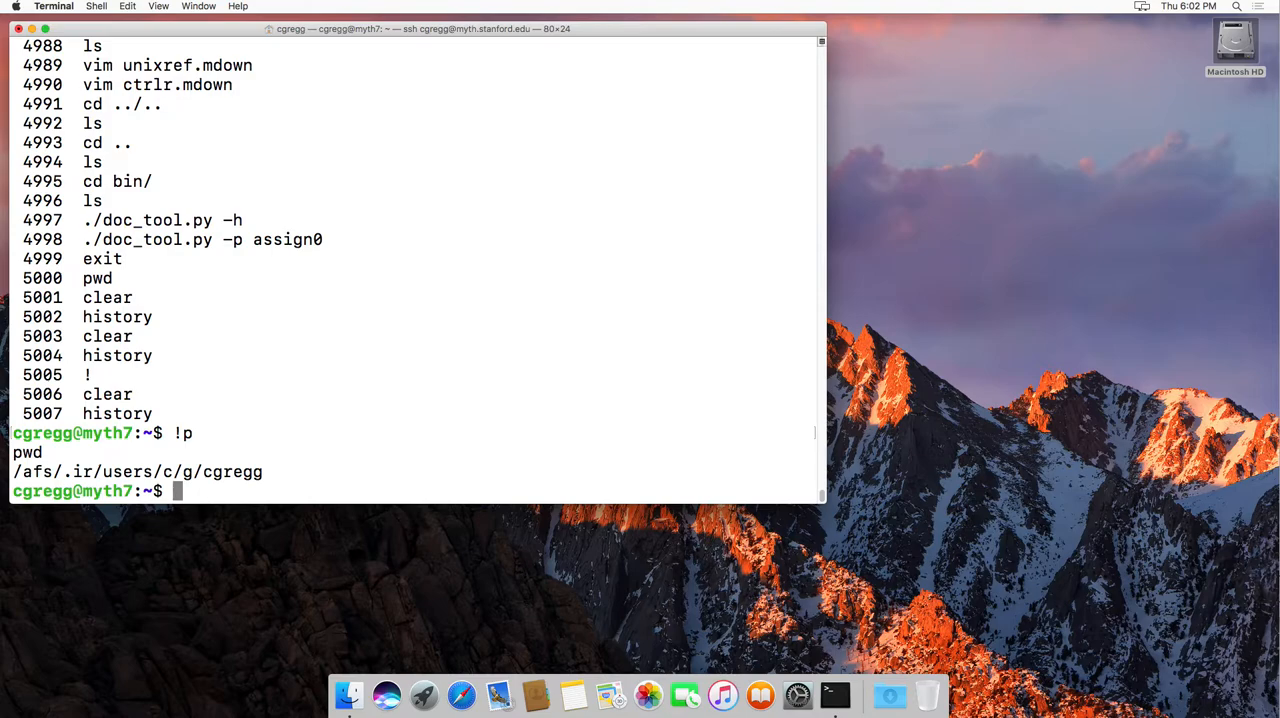
{"action": "key", "text": "ctrl+r"}
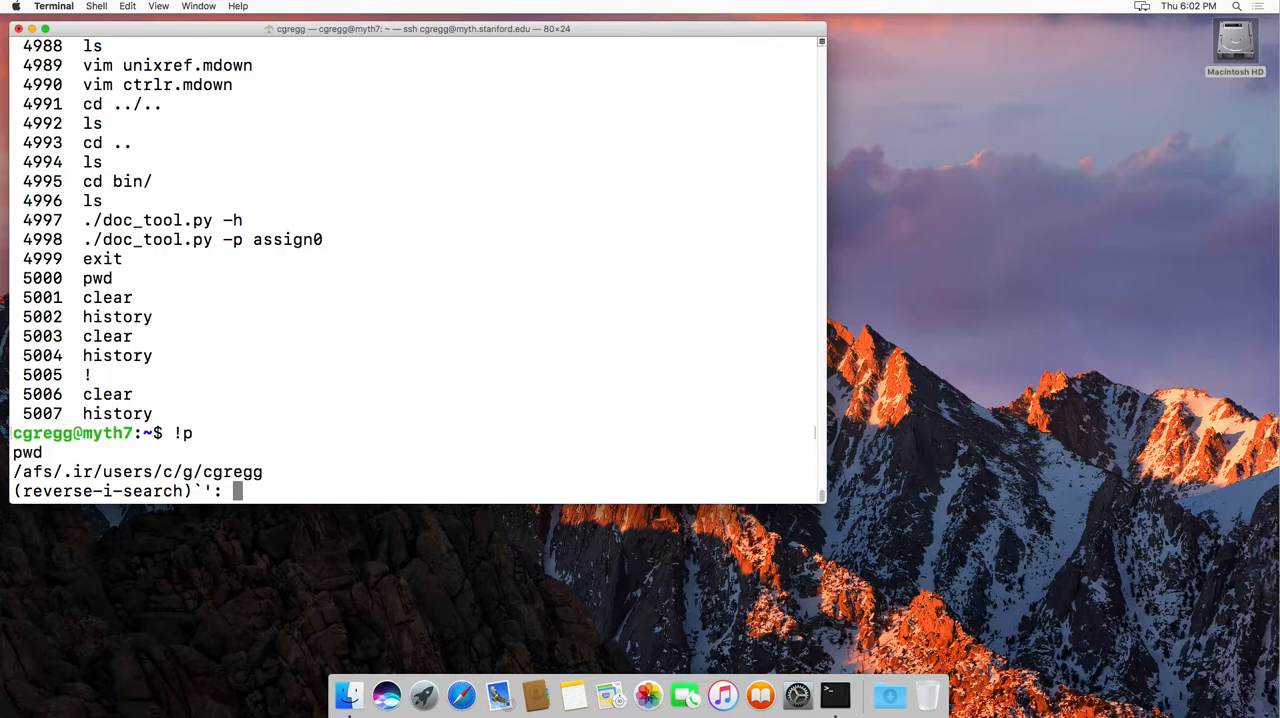
Abandon the history search and run ls cs107/assignments/, showing assign0–assign3, file1.txt, file2.txt
{"action": "type", "text": "p"}
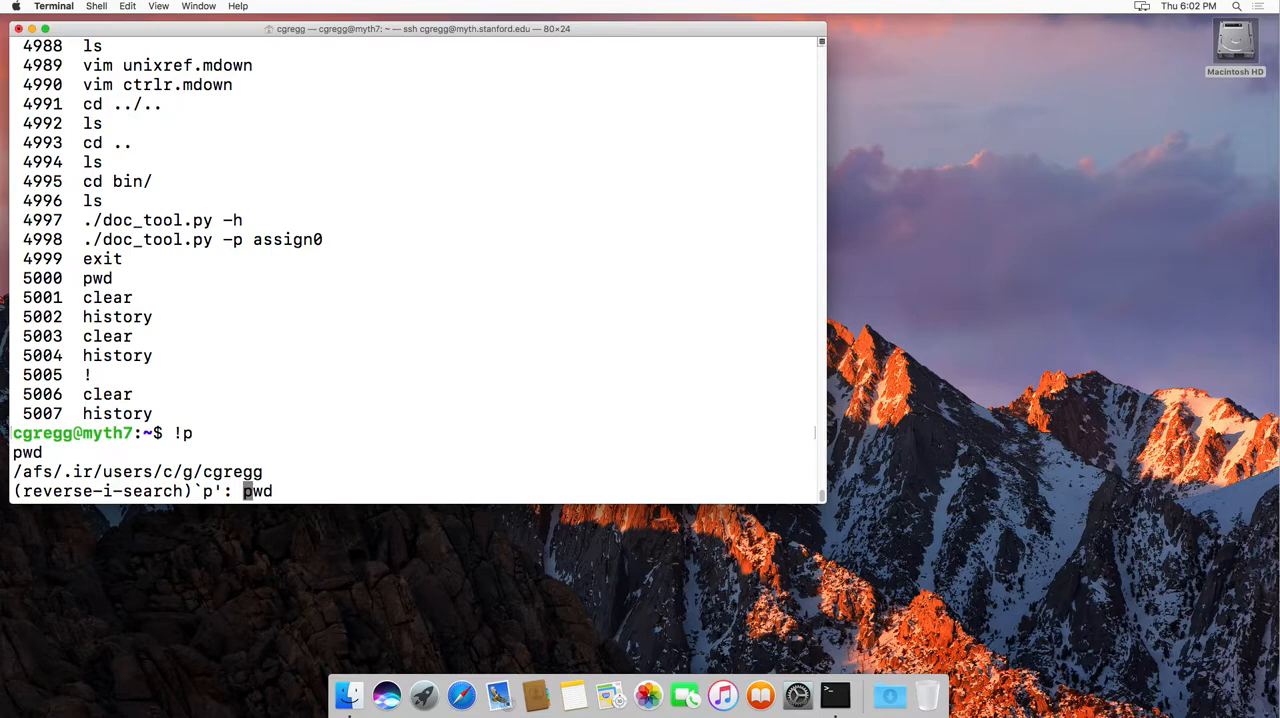
{"action": "type", "text": "w"}
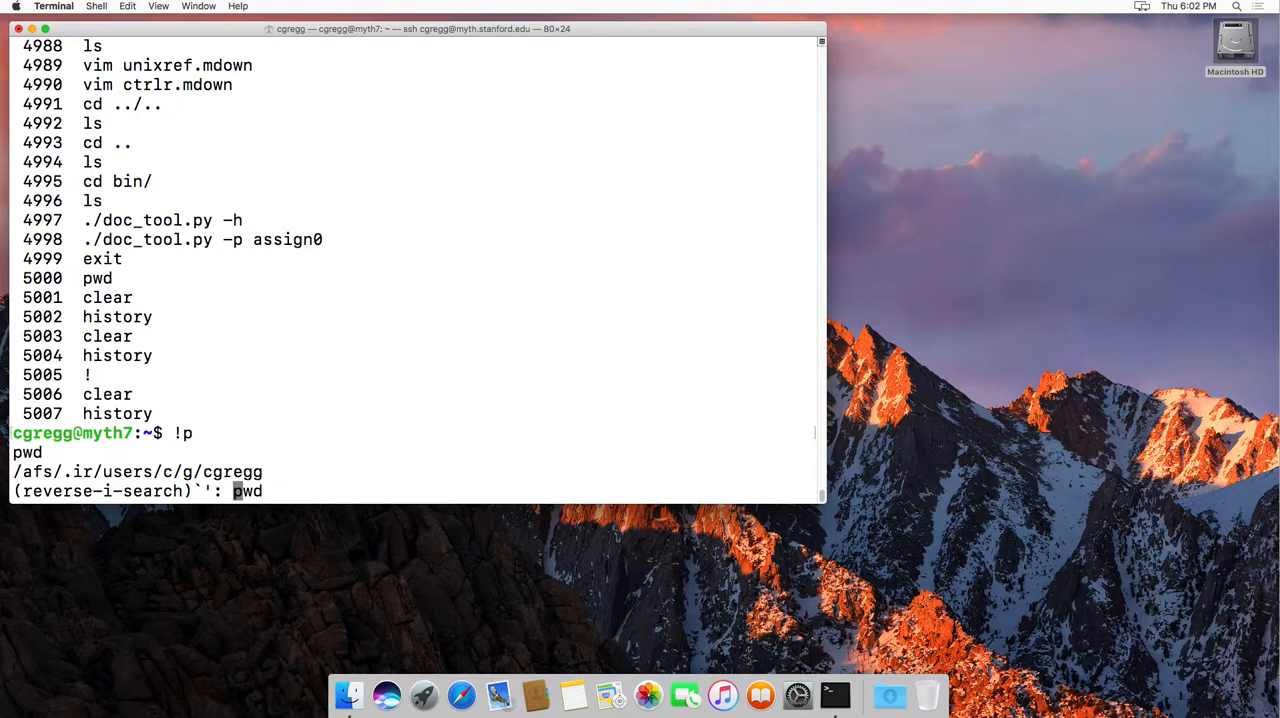
{"action": "type", "text": "l"}
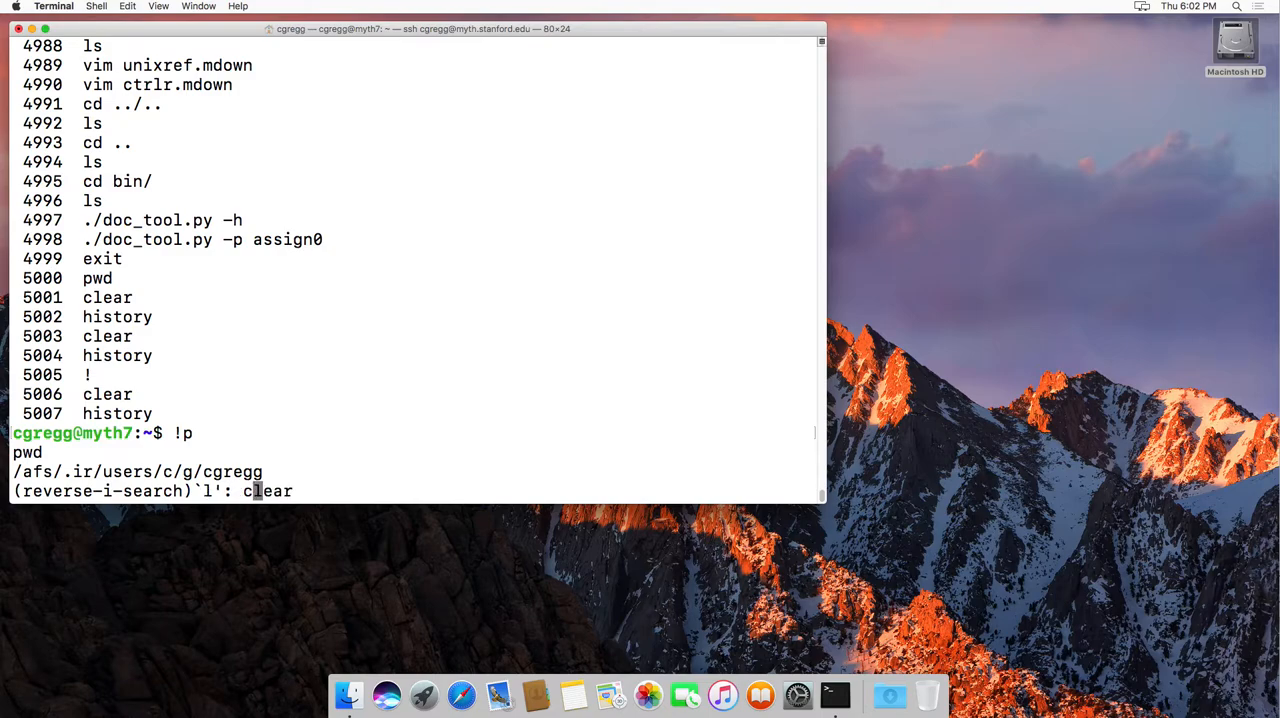
{"action": "type", "text": "s cs107/"}
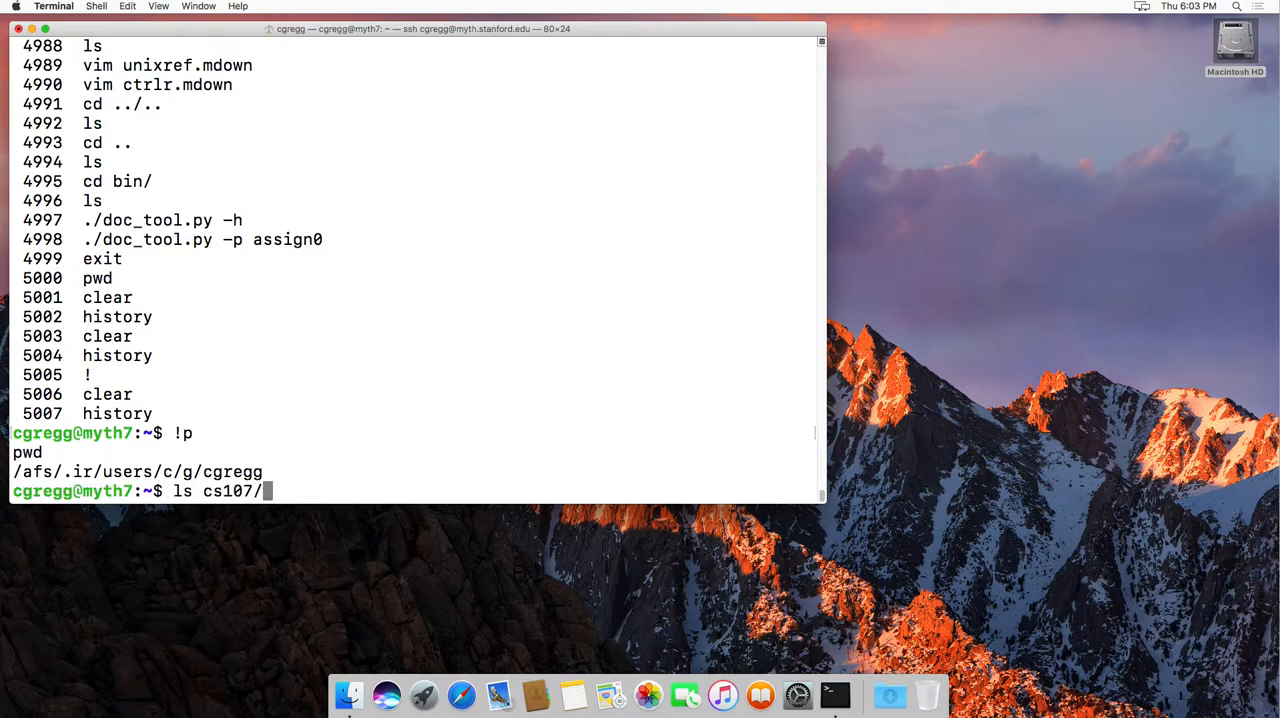
{"action": "key", "text": "Return"}
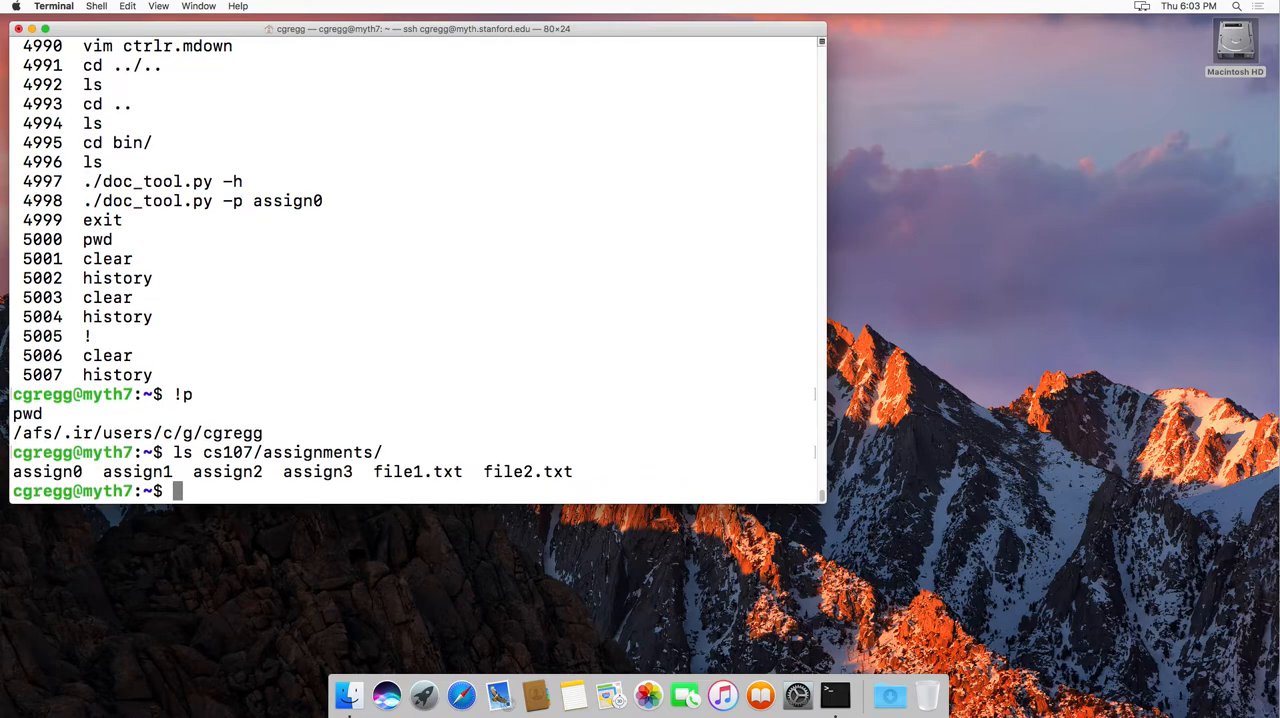